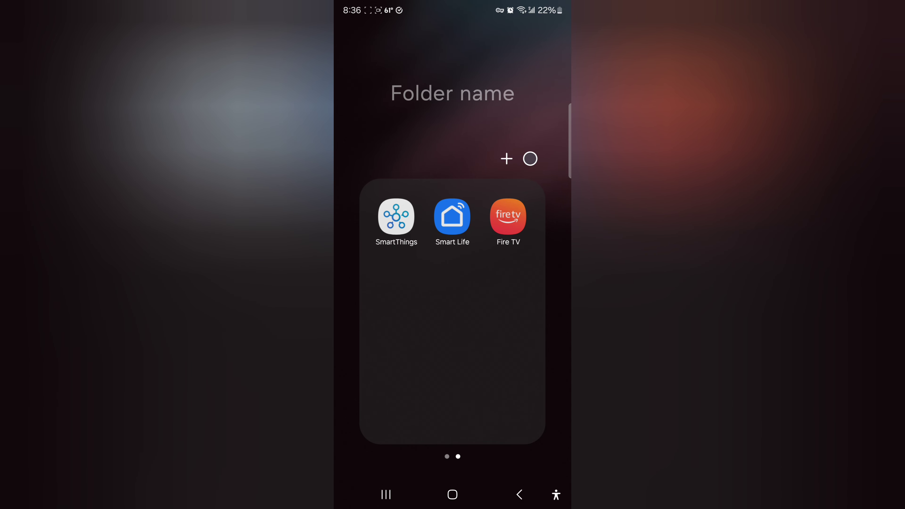
Browse the Fire TV Recordings list, then the On Now listings, and return to the home folder
click(508, 220)
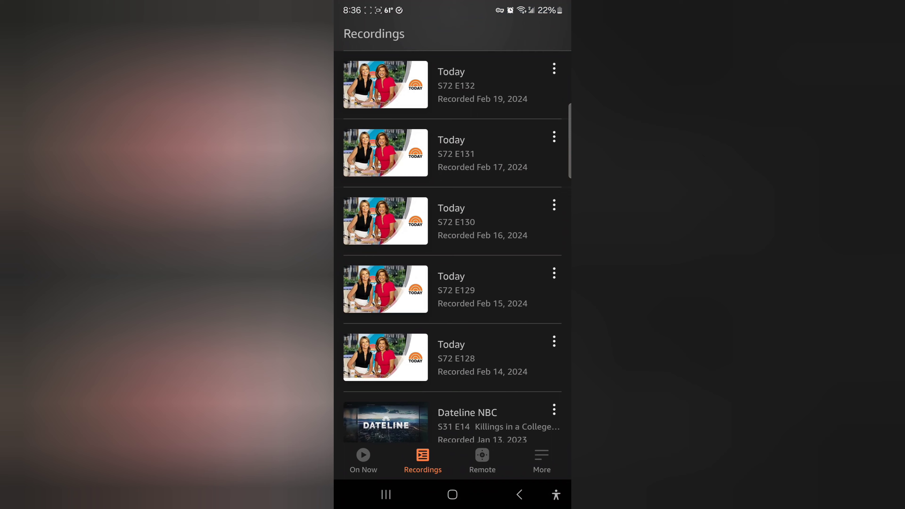
click(363, 459)
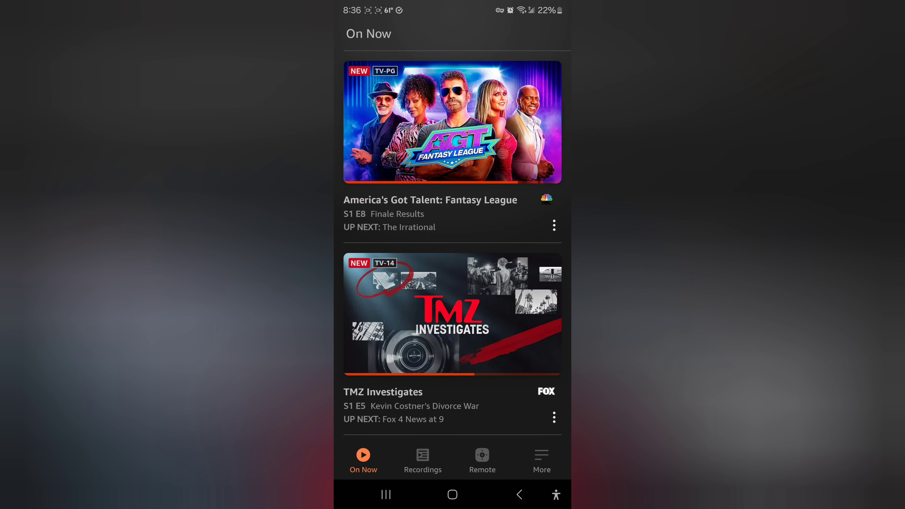
click(423, 458)
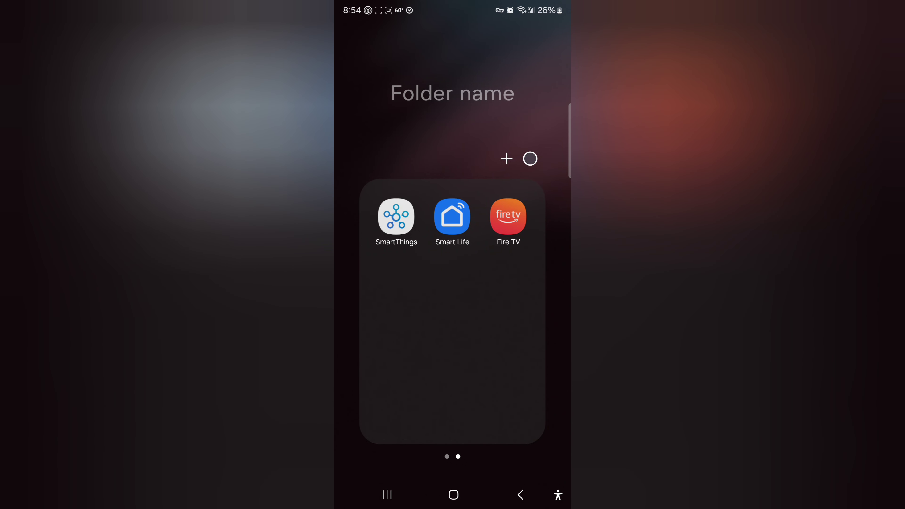
Show the DVR smart socket's everyday schedule in Smart Life: on at 03:31, off at 03:30
click(452, 219)
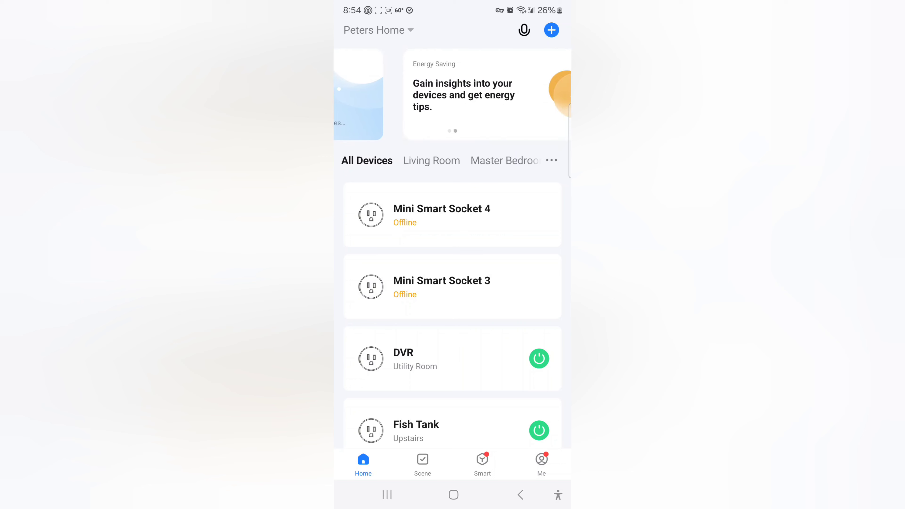
click(442, 358)
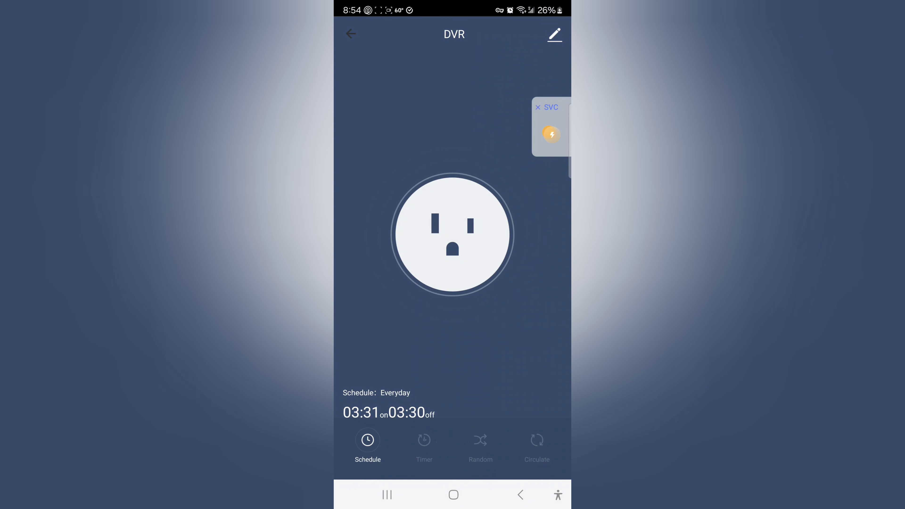
click(538, 108)
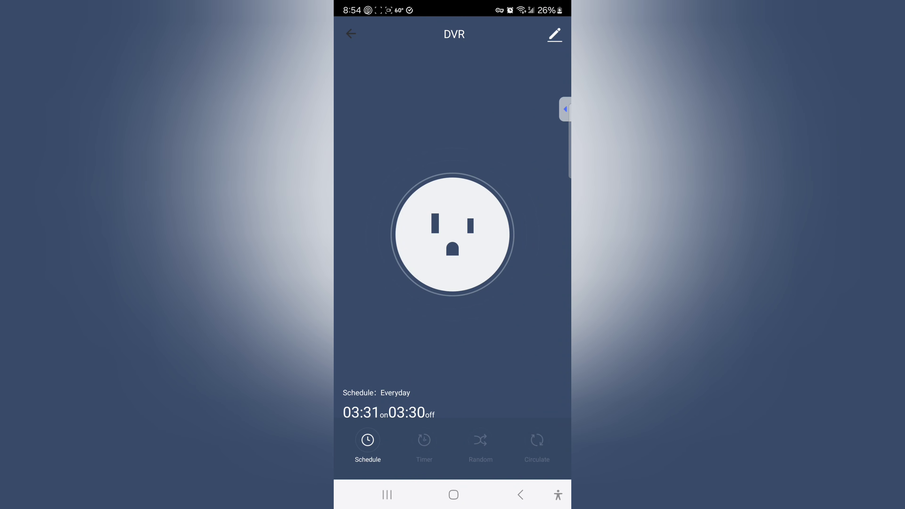